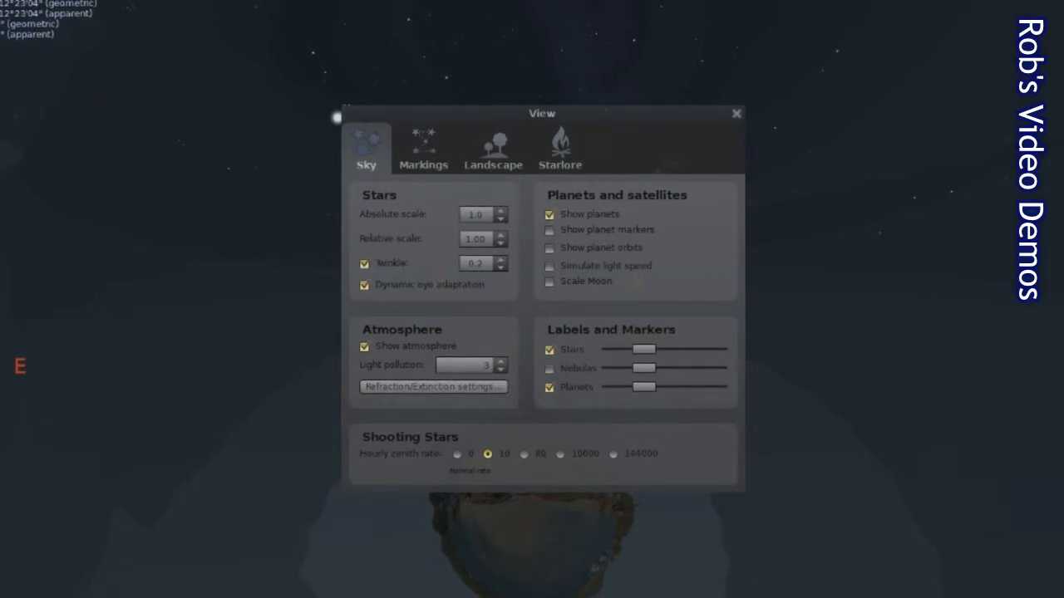
- In the Sky tab, uncheck Show atmosphere, Show planets, and the planet and star labels
click(364, 347)
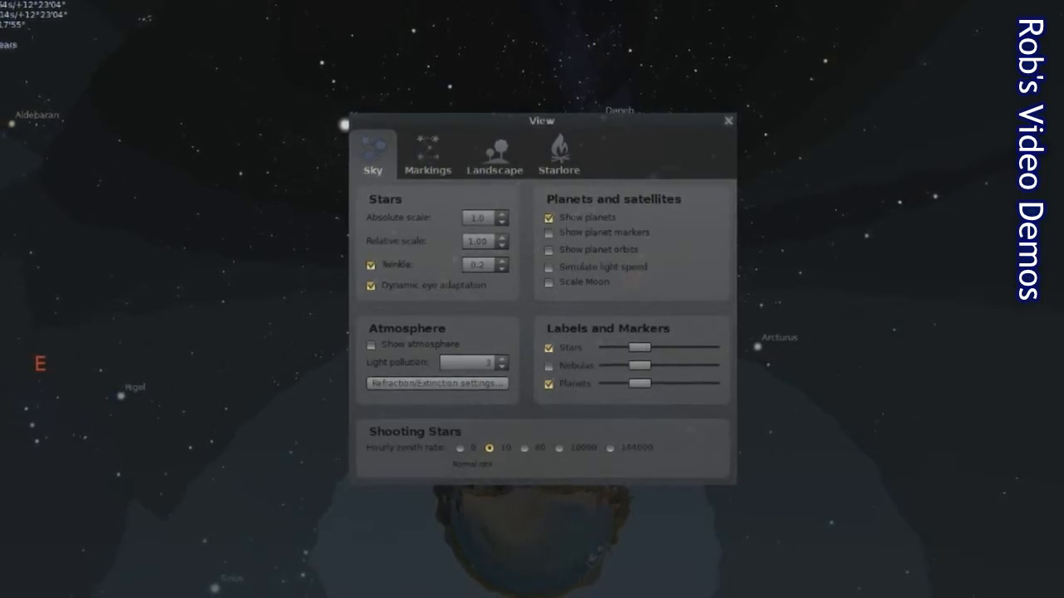
click(547, 218)
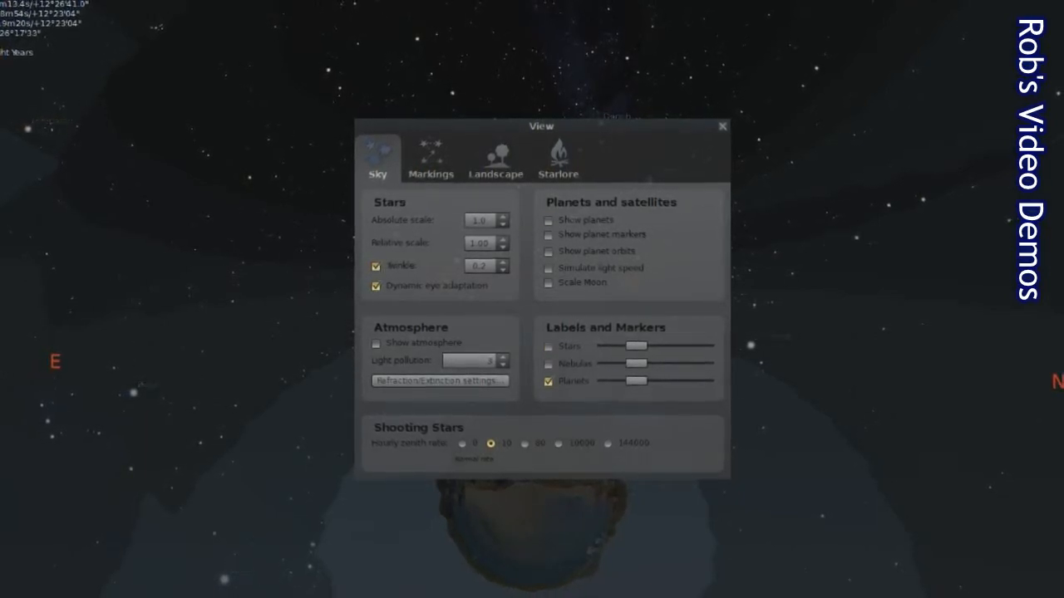
click(547, 381)
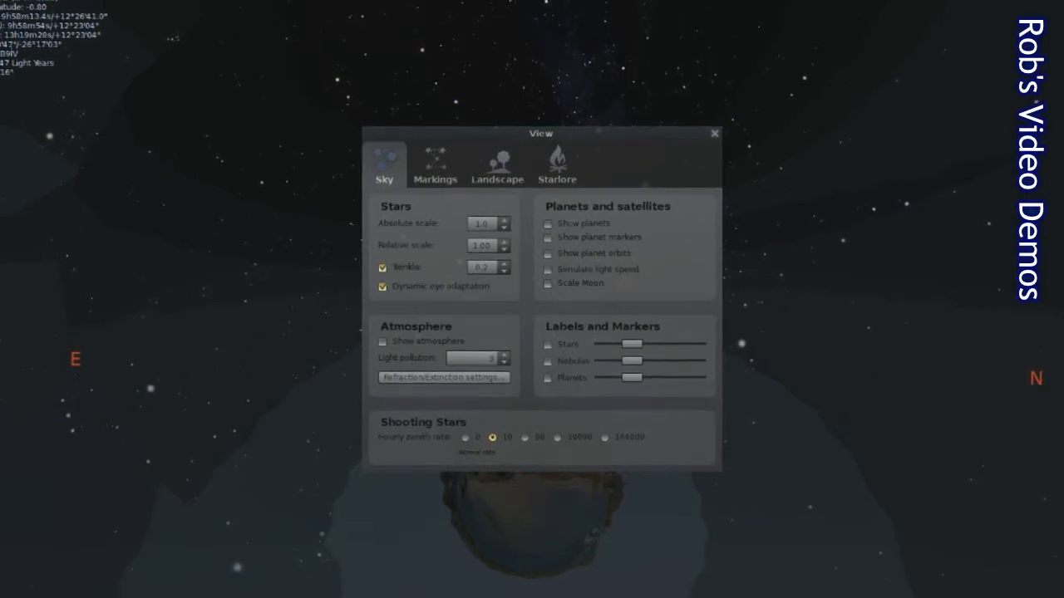
click(497, 164)
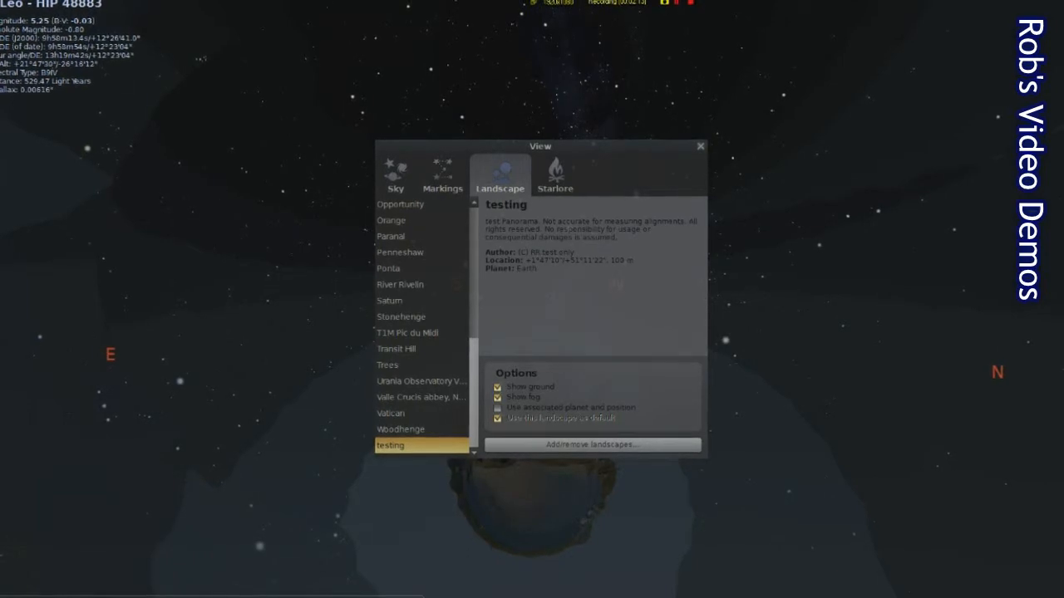
- Confirm 'testing' is the selected landscape and Western is the active sky culture
click(555, 175)
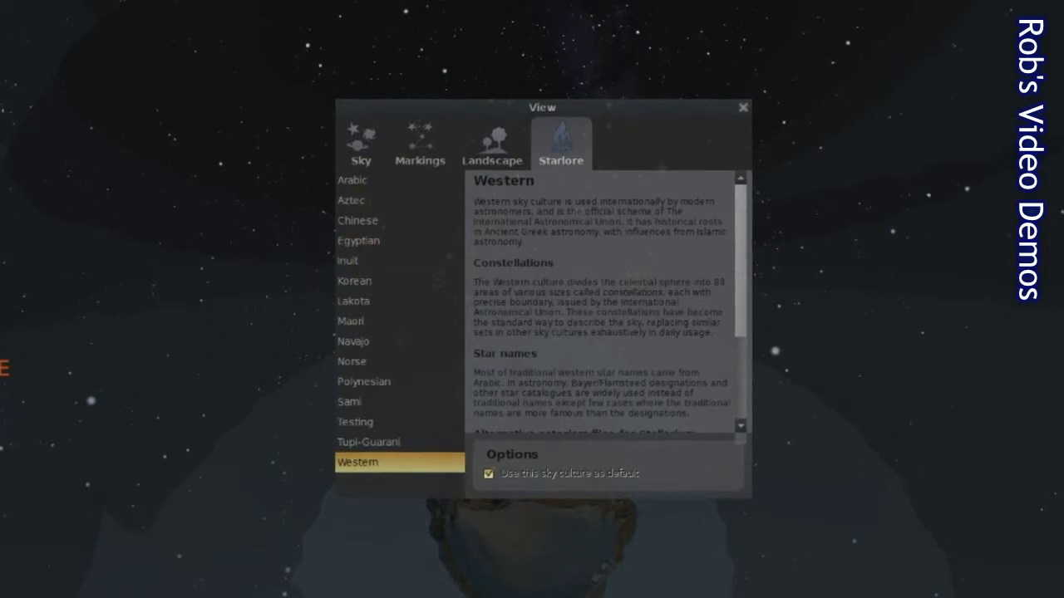
click(360, 143)
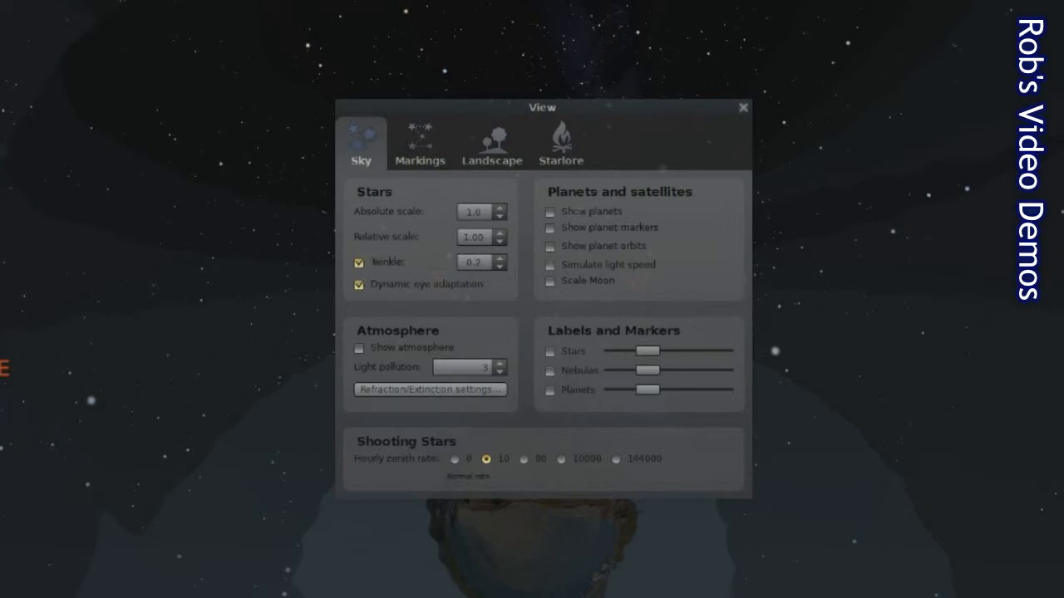
- Set the Shooting Stars hourly zenith rate to the 144000 maximum
click(616, 459)
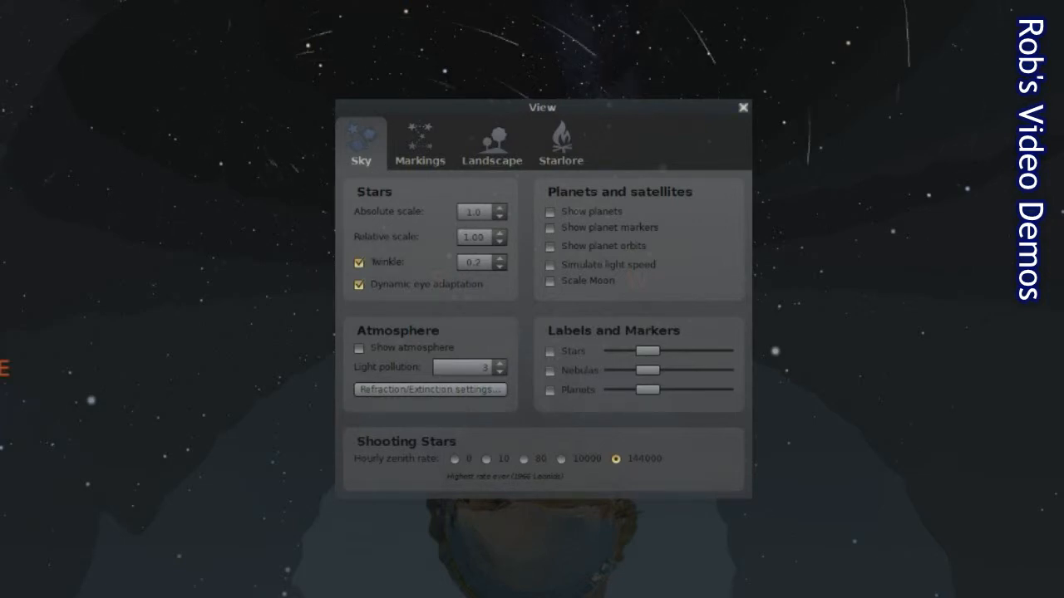
click(742, 108)
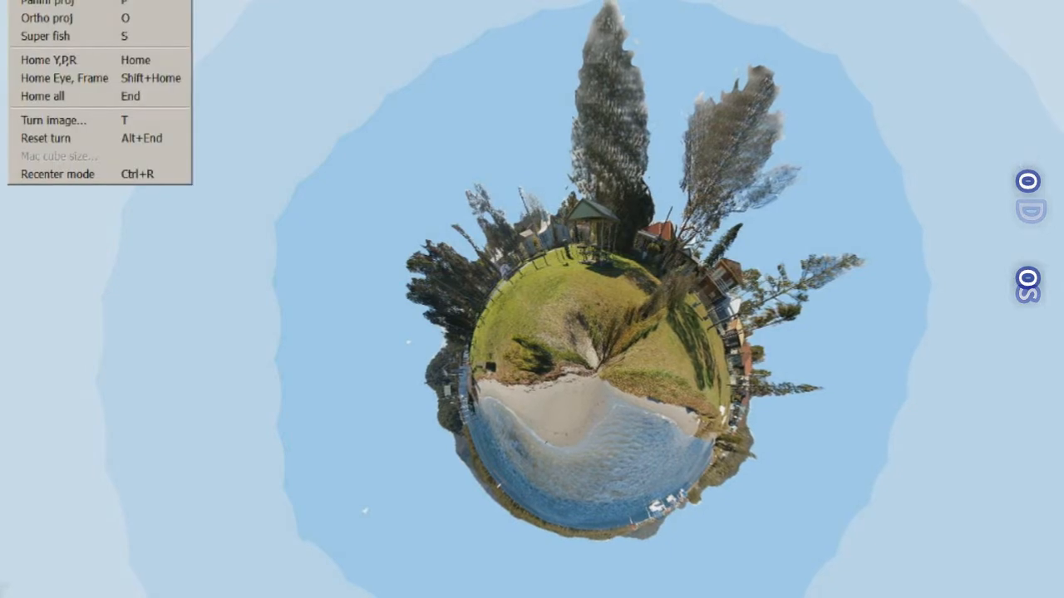
- Switch Pannini's view to the Super fish (S) projection
click(46, 38)
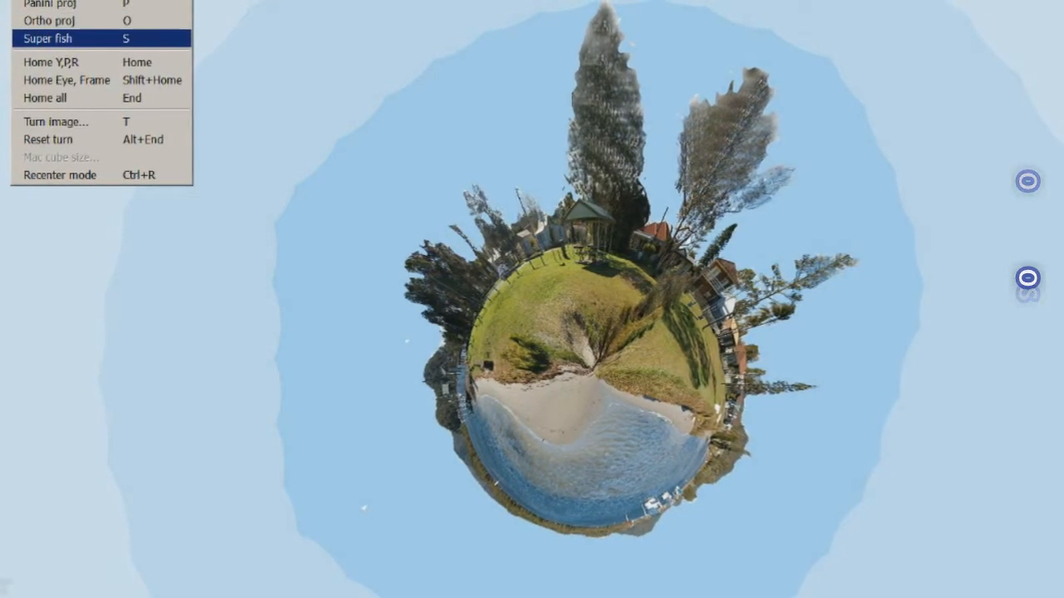
click(47, 38)
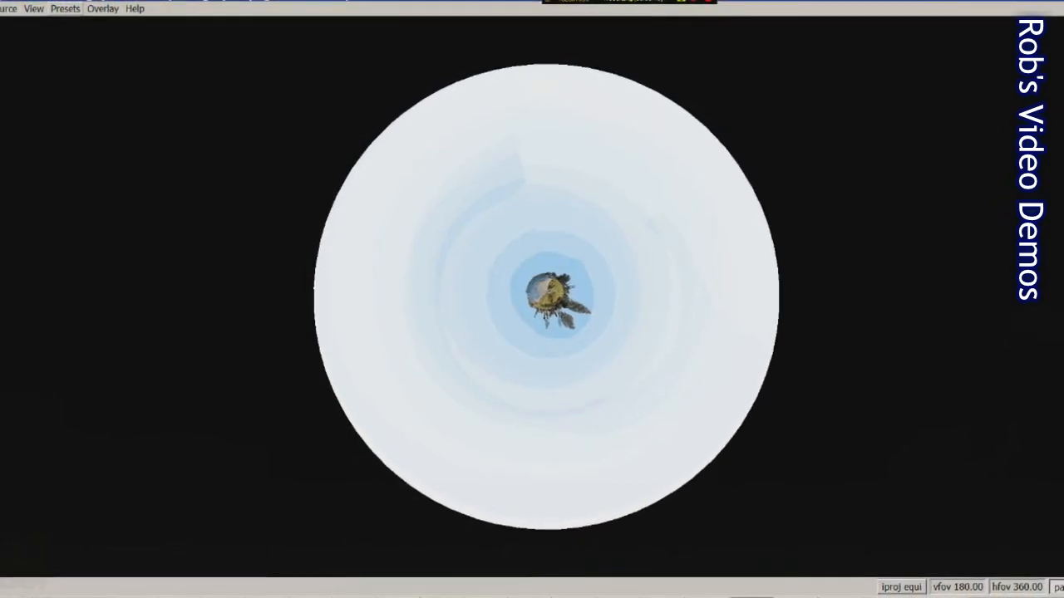
click(68, 10)
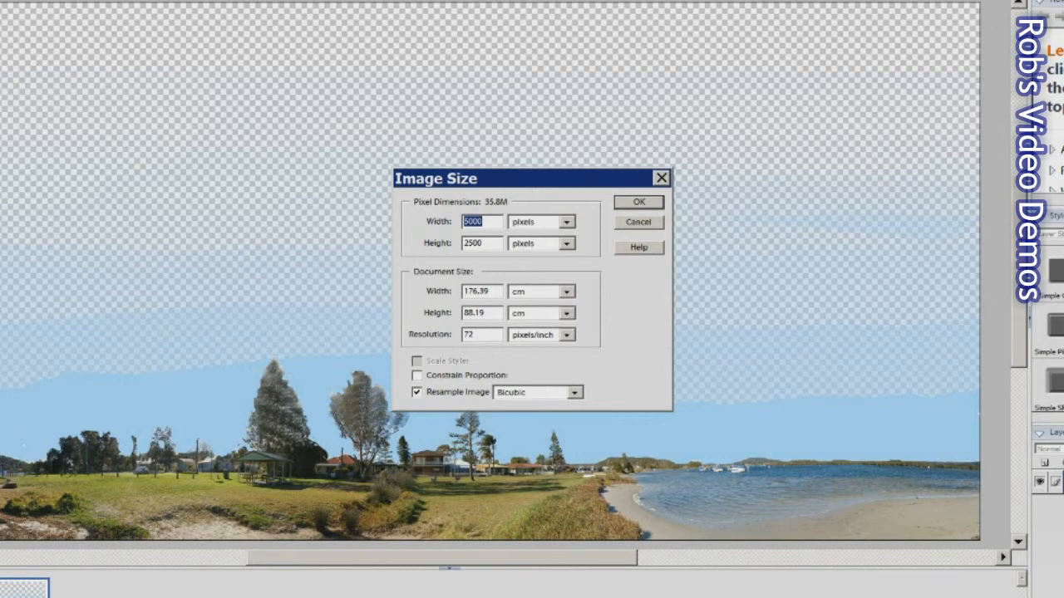
mouse_move(472, 243)
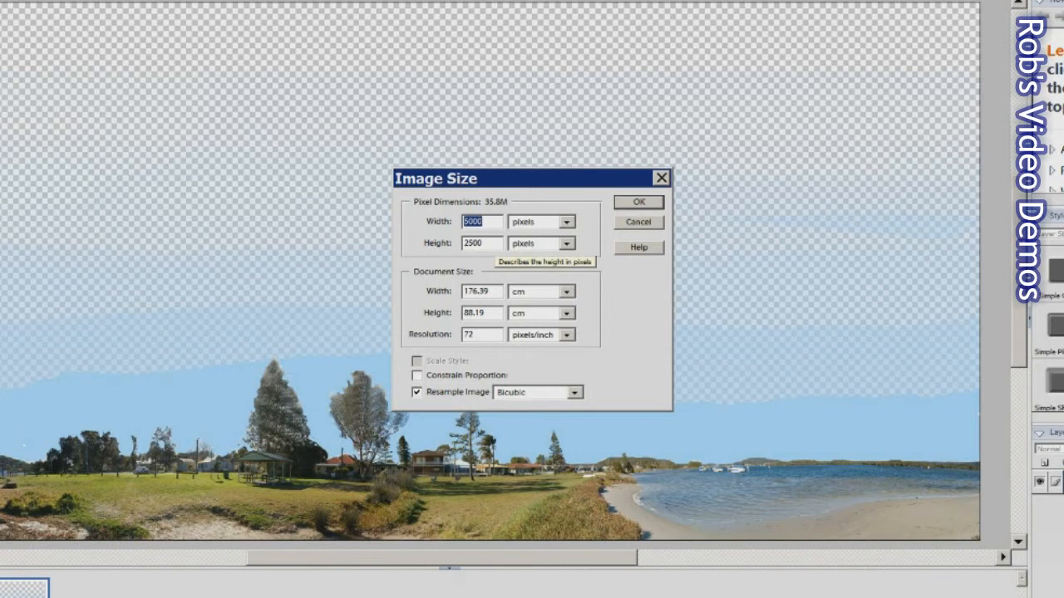